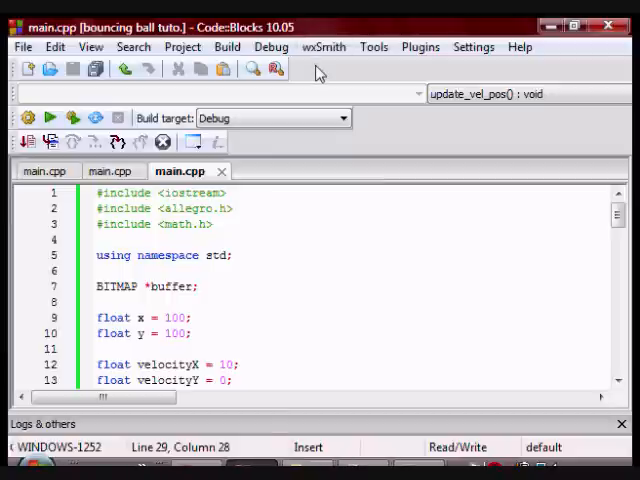
{"action": "mouse_move", "coordinate": [320, 76]}
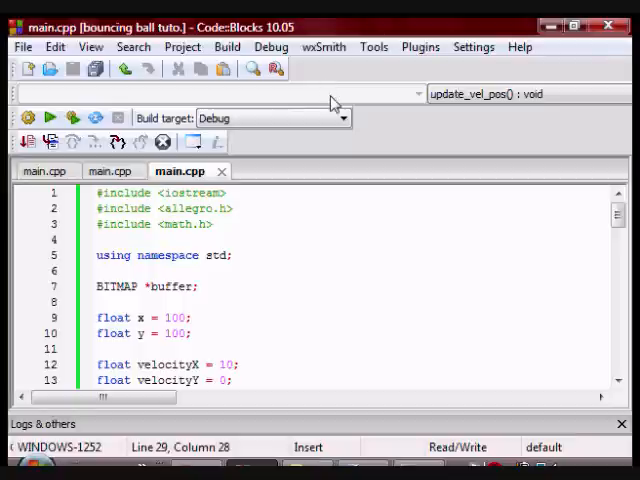
{"action": "mouse_move", "coordinate": [400, 300]}
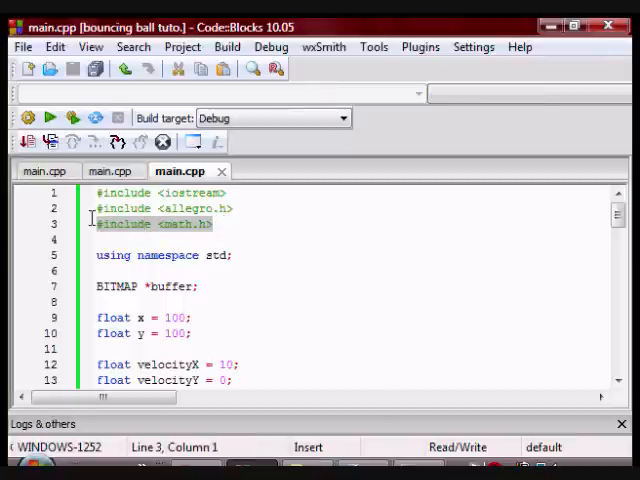
{"action": "mouse_move", "coordinate": [268, 236]}
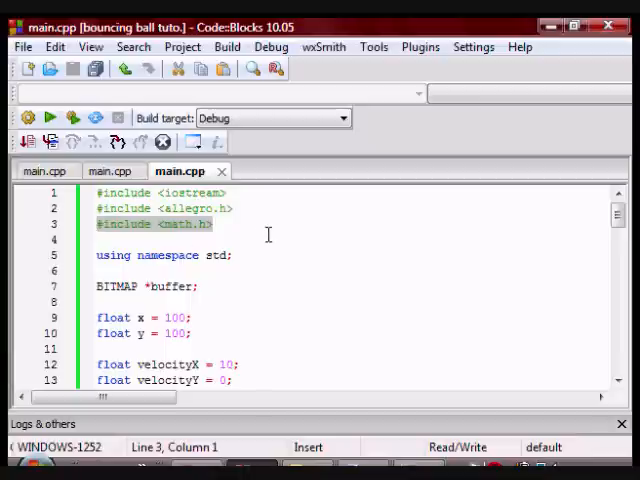
Review the vertical velocity declaration and the gravity constant near the top of main.cpp
{"action": "scroll", "scroll_direction": "down", "scroll_amount": 3}
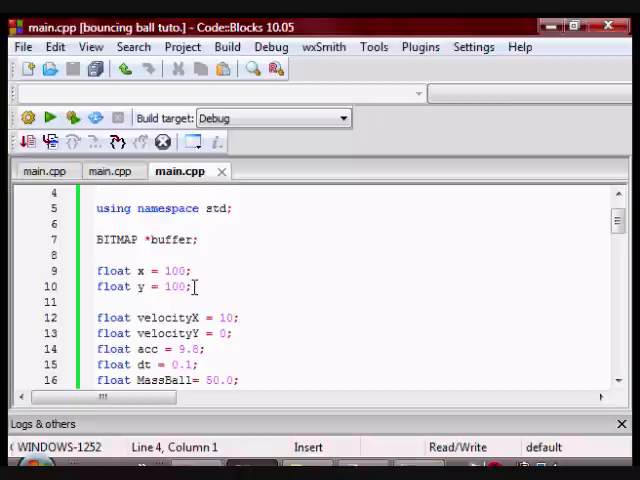
{"action": "mouse_move", "coordinate": [194, 288]}
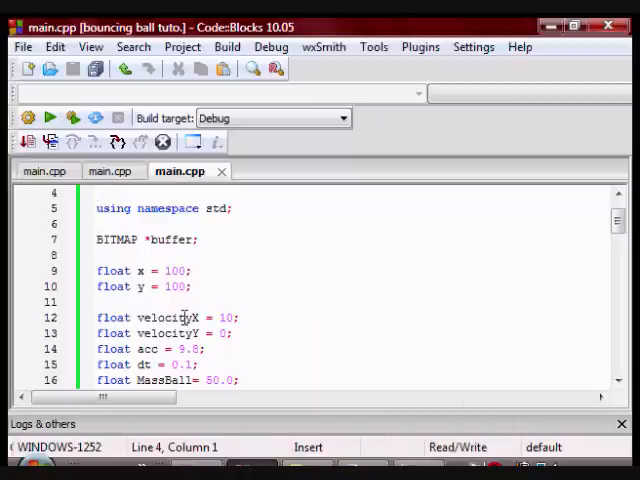
{"action": "left_click", "coordinate": [232, 332]}
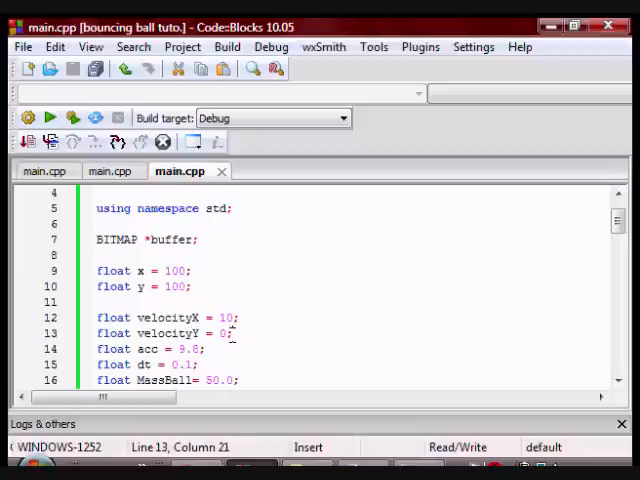
{"action": "scroll", "scroll_direction": "down", "scroll_amount": 3}
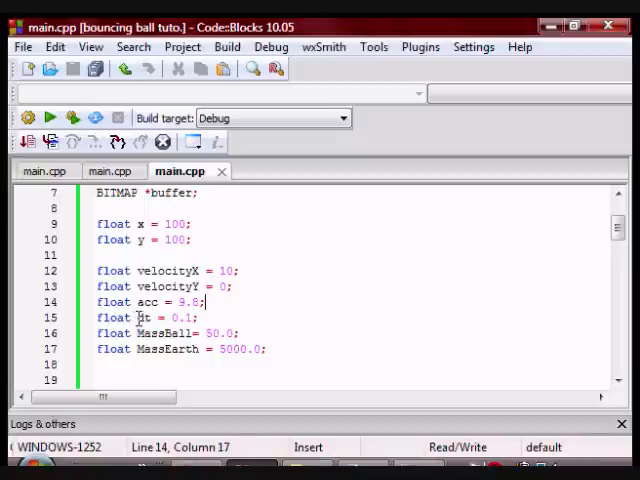
{"action": "double_click", "coordinate": [164, 332]}
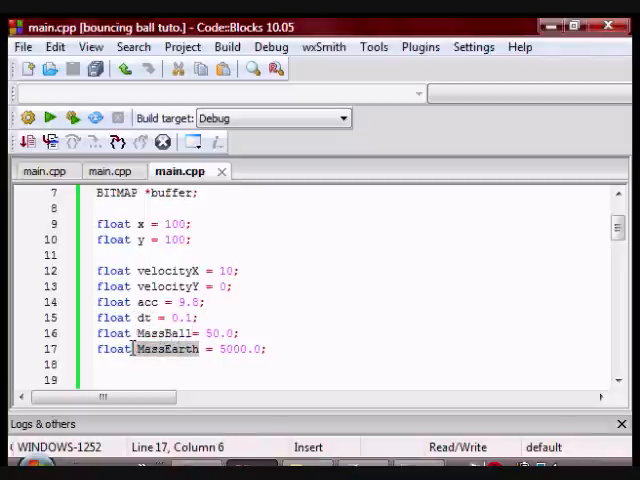
Highlight the setup function name and an argument of the ball-drawing call
{"action": "scroll", "scroll_direction": "down", "scroll_amount": 3}
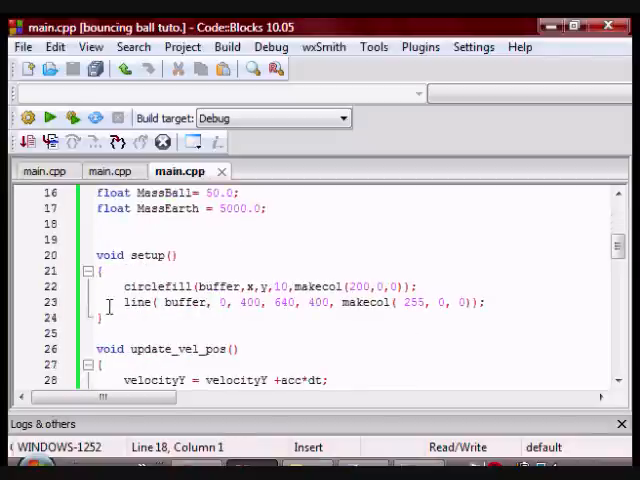
{"action": "double_click", "coordinate": [152, 256]}
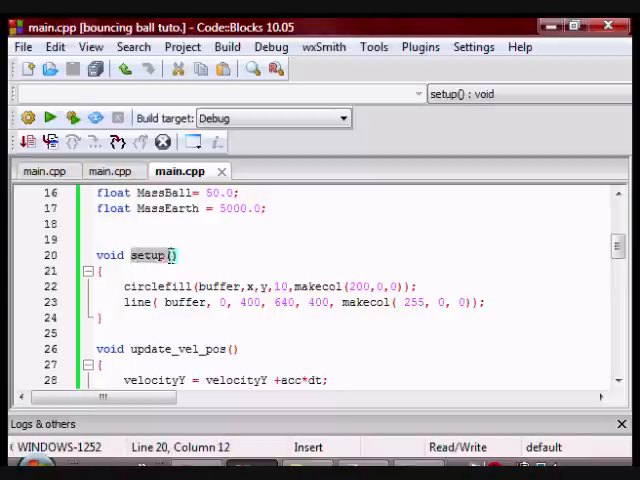
{"action": "double_click", "coordinate": [150, 256]}
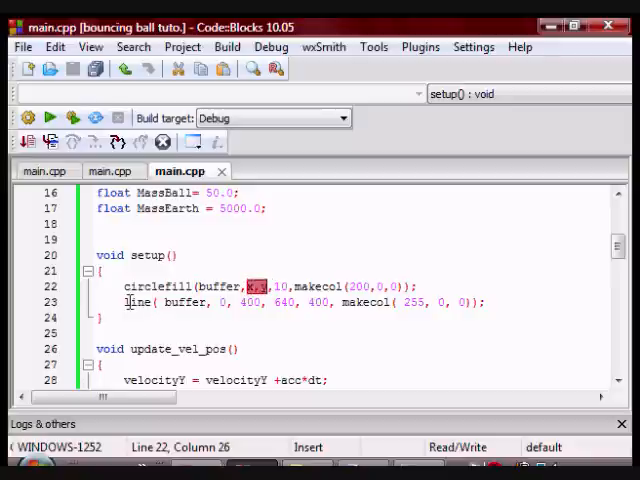
{"action": "double_click", "coordinate": [136, 302]}
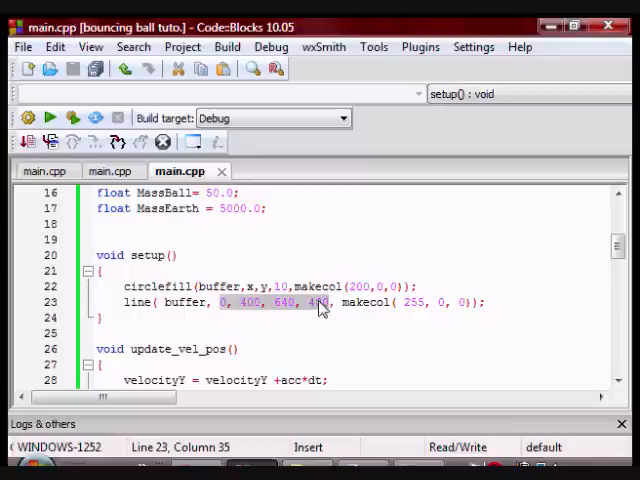
Walk through update_vel_pos, marking the velocity variable and the acceleration term
{"action": "scroll", "scroll_direction": "down", "scroll_amount": 3}
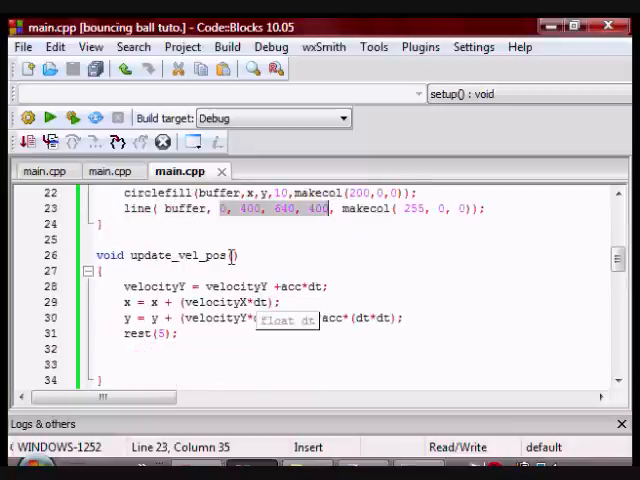
{"action": "left_click", "coordinate": [232, 256]}
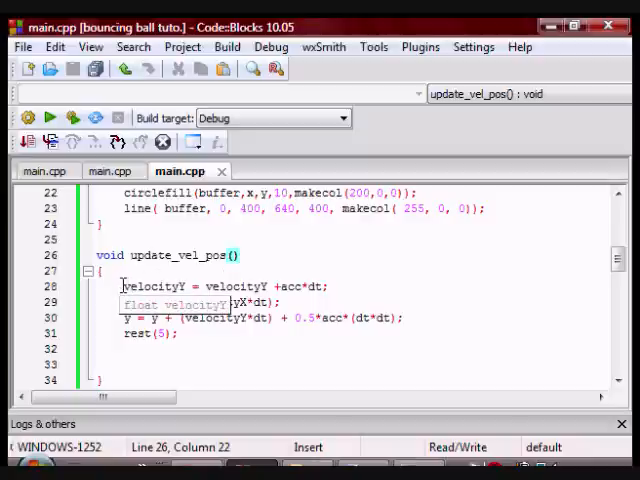
{"action": "double_click", "coordinate": [154, 288]}
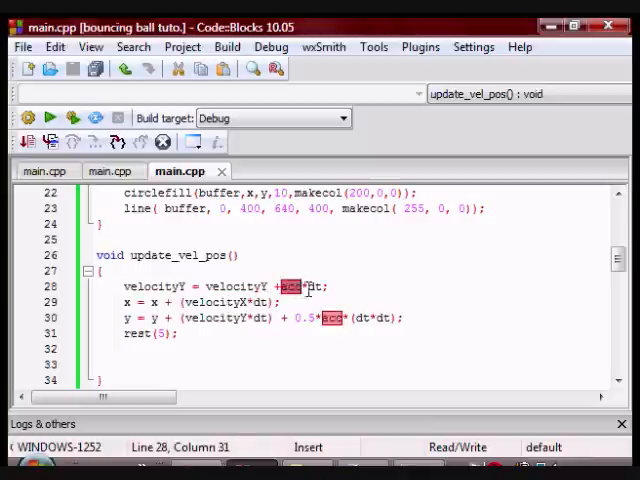
{"action": "left_click", "coordinate": [324, 288]}
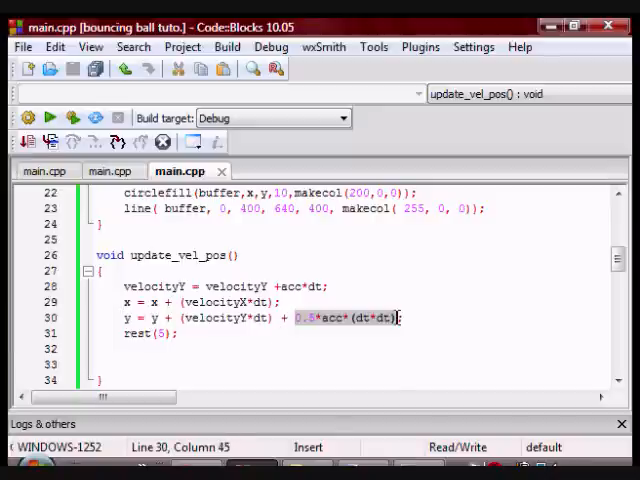
{"action": "mouse_move", "coordinate": [392, 340]}
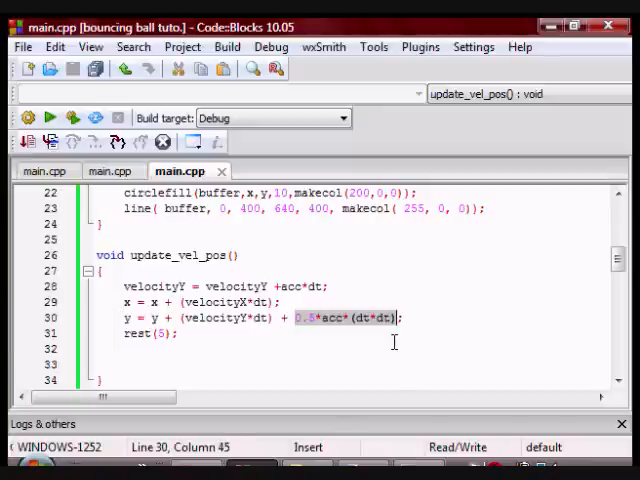
{"action": "left_click", "coordinate": [252, 300]}
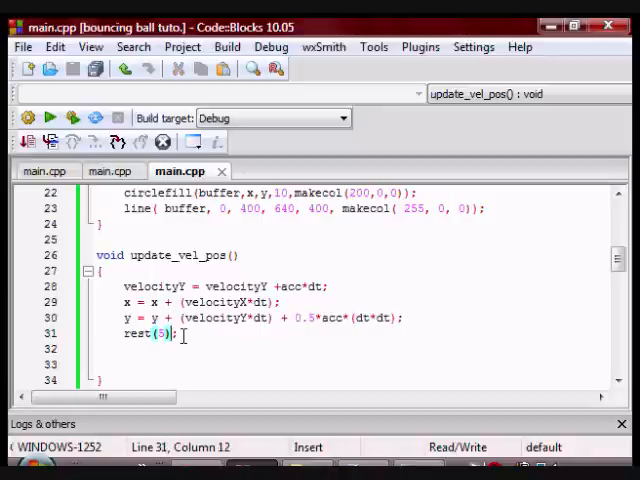
Examine the floor collision check, marking the ball's y position test
{"action": "scroll", "scroll_direction": "down", "scroll_amount": 3}
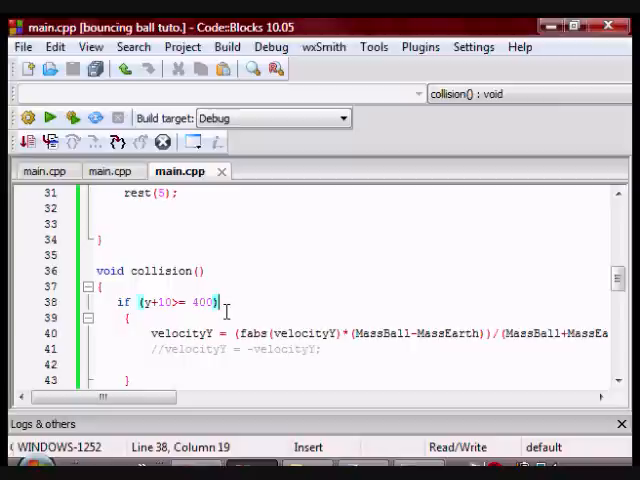
{"action": "double_click", "coordinate": [204, 302]}
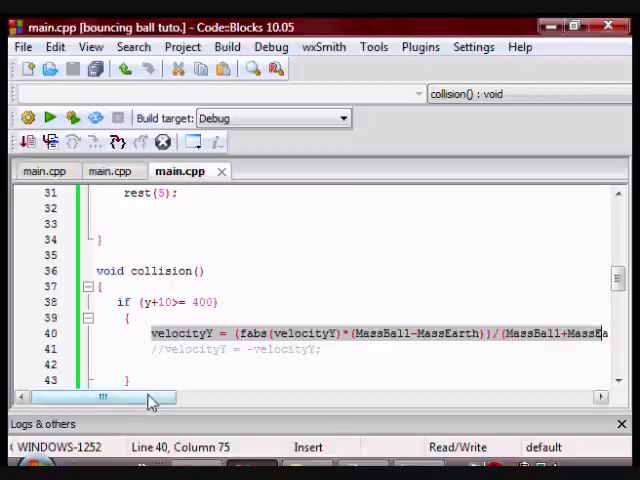
{"action": "scroll", "scroll_direction": "left", "scroll_amount": 3}
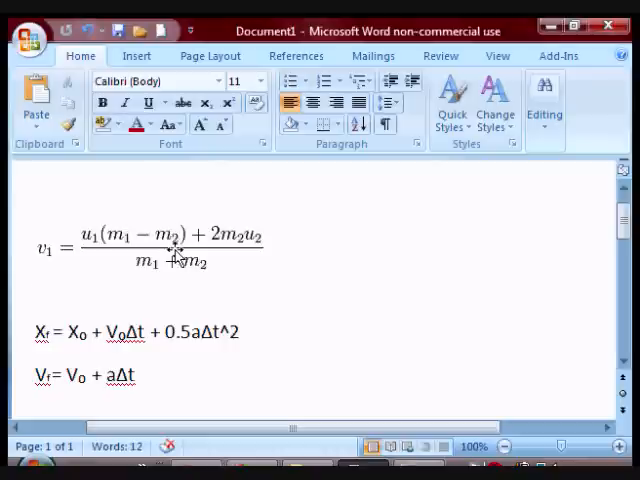
{"action": "mouse_move", "coordinate": [218, 240]}
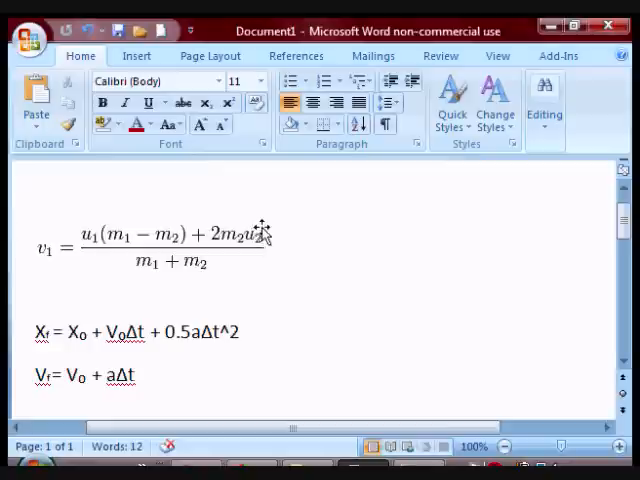
{"action": "left_click", "coordinate": [36, 296]}
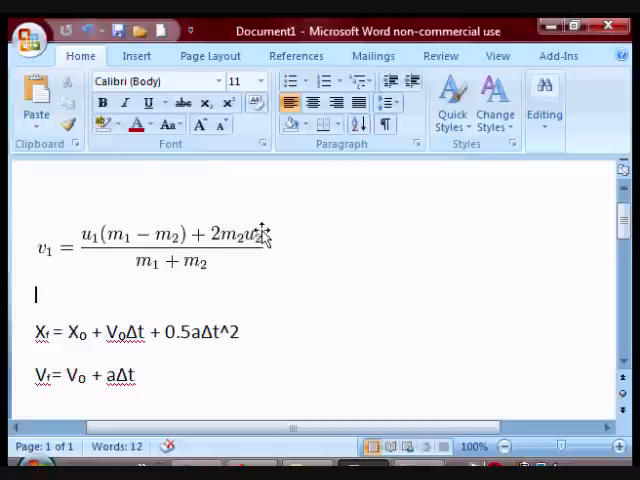
{"action": "mouse_move", "coordinate": [132, 280]}
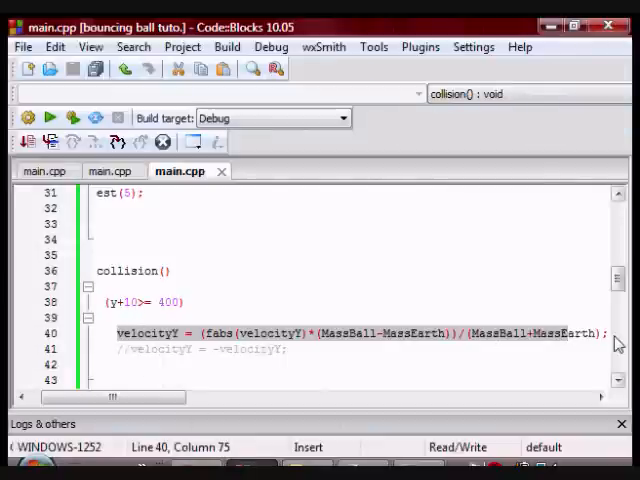
{"action": "left_click_drag", "start_coordinate": [110, 396], "coordinate": [140, 396]}
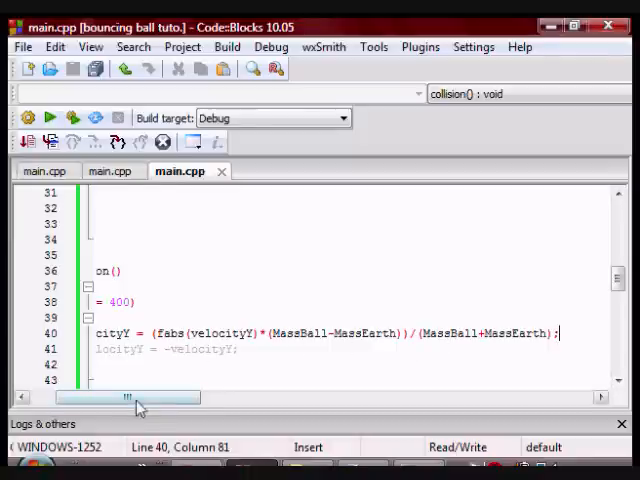
Skim the rest of main() and build and run the bouncing ball project (F9)
{"action": "scroll", "scroll_direction": "down", "scroll_amount": 3}
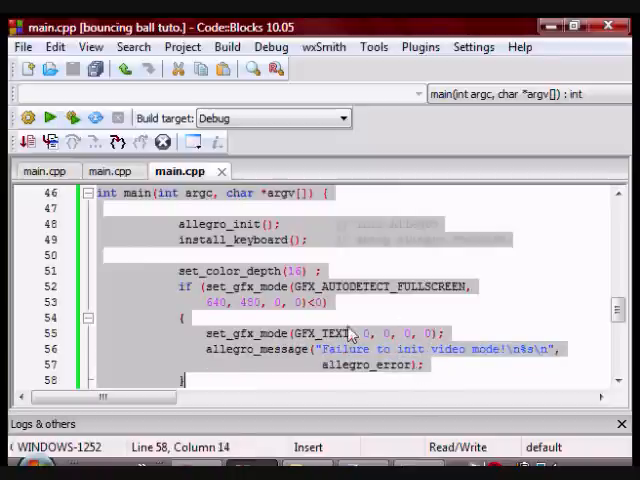
{"action": "scroll", "scroll_direction": "down", "scroll_amount": 3}
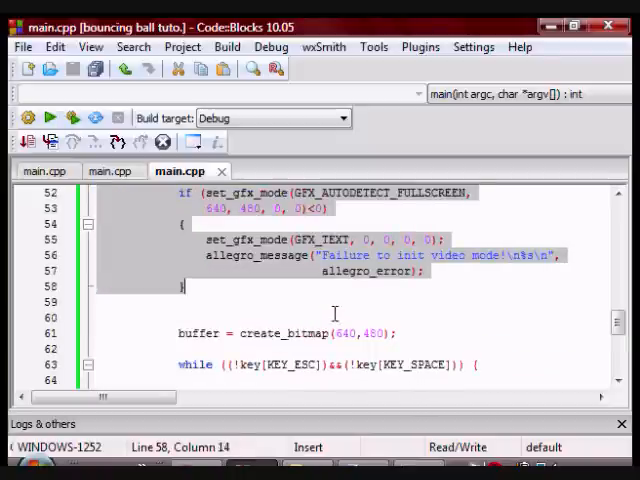
{"action": "scroll", "scroll_direction": "down", "scroll_amount": 3}
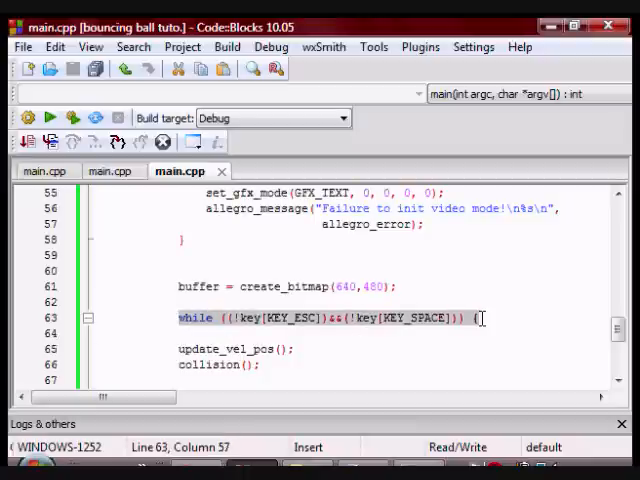
{"action": "scroll", "scroll_direction": "down", "scroll_amount": 3}
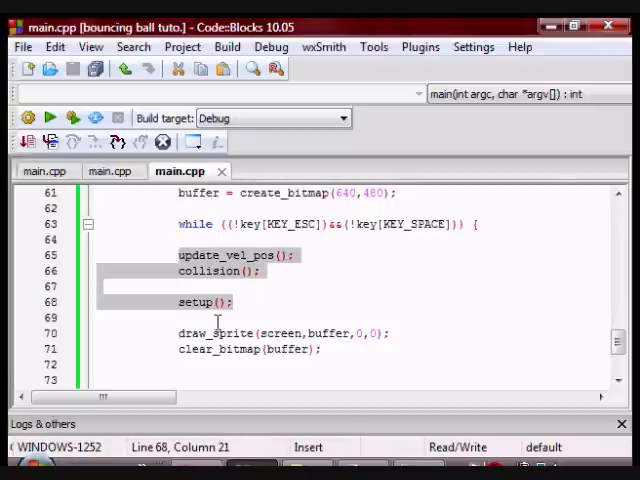
{"action": "left_click", "coordinate": [378, 342]}
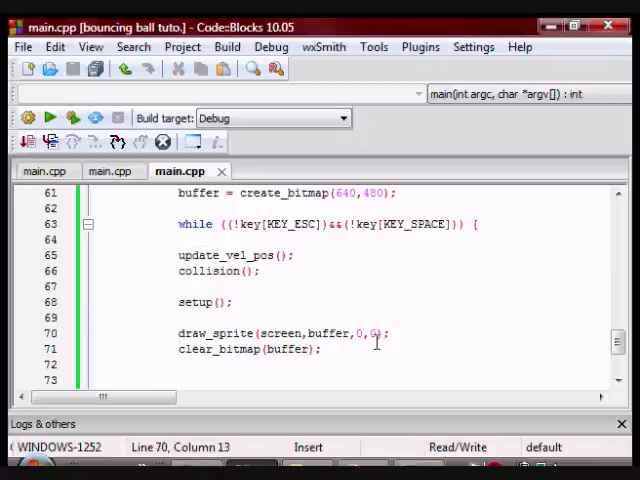
{"action": "left_click", "coordinate": [388, 332]}
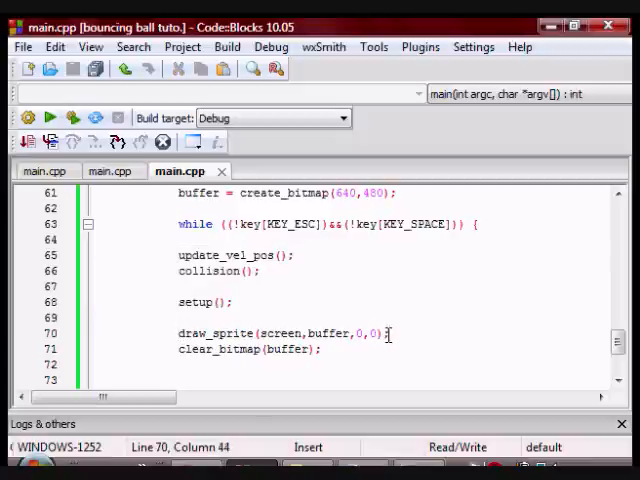
{"action": "left_click", "coordinate": [322, 348]}
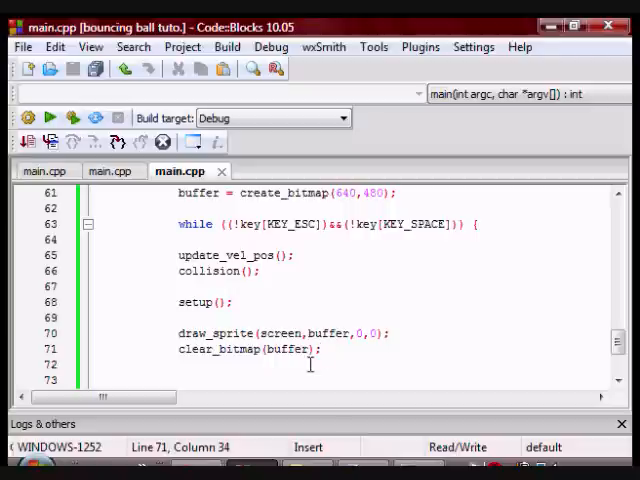
{"action": "left_click", "coordinate": [228, 48]}
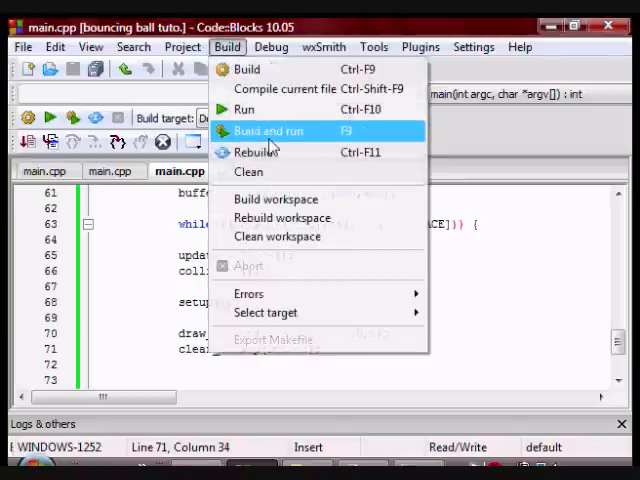
{"action": "left_click", "coordinate": [268, 132]}
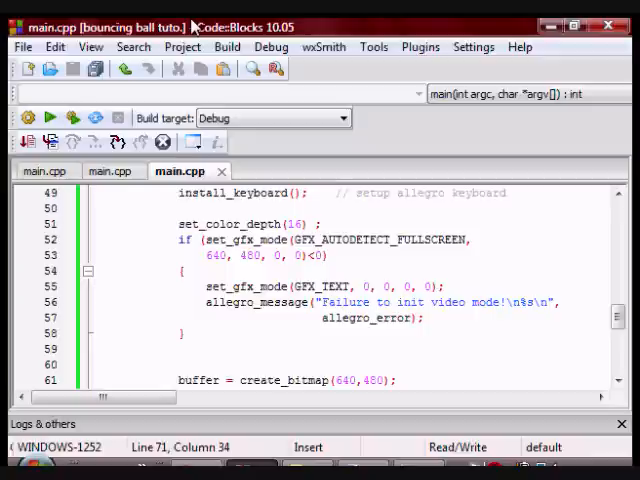
{"action": "mouse_move", "coordinate": [430, 448]}
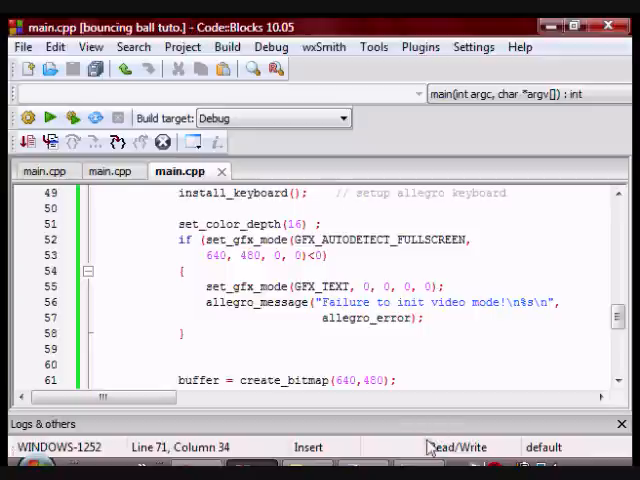